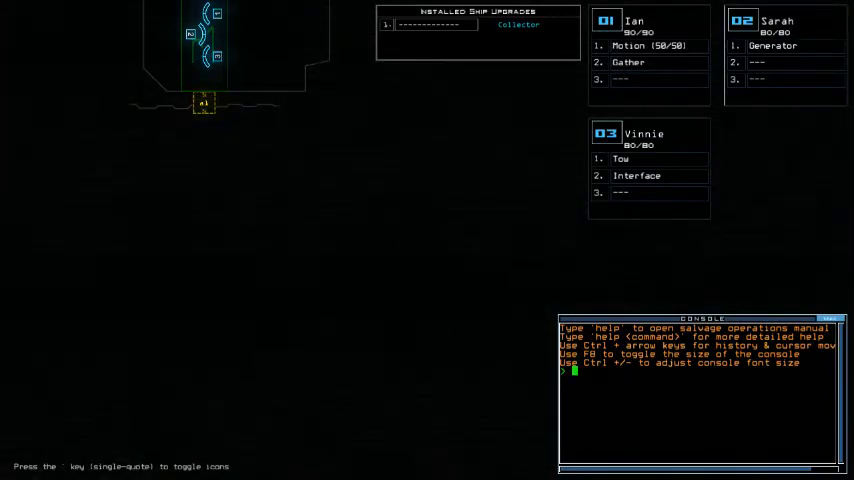
# Close Graphics Options and switch to the drone camera showing the three docked drones.
pyautogui.press('Escape')
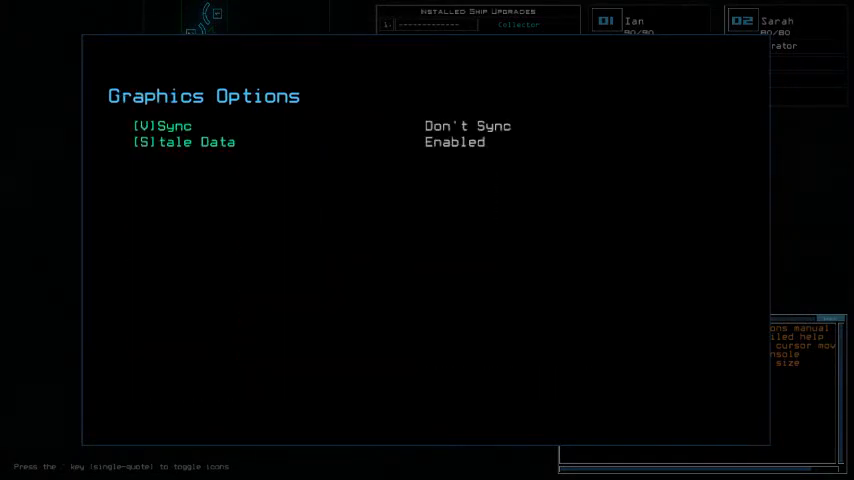
pyautogui.write('n')
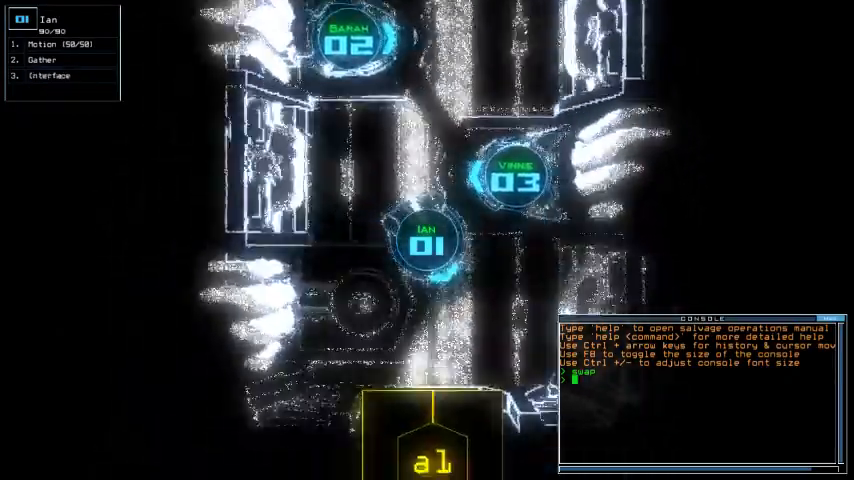
# Collect scrap and a jump cell with Ian, then start Sarah's generator to reveal r1–r6.
pyautogui.write('begin')
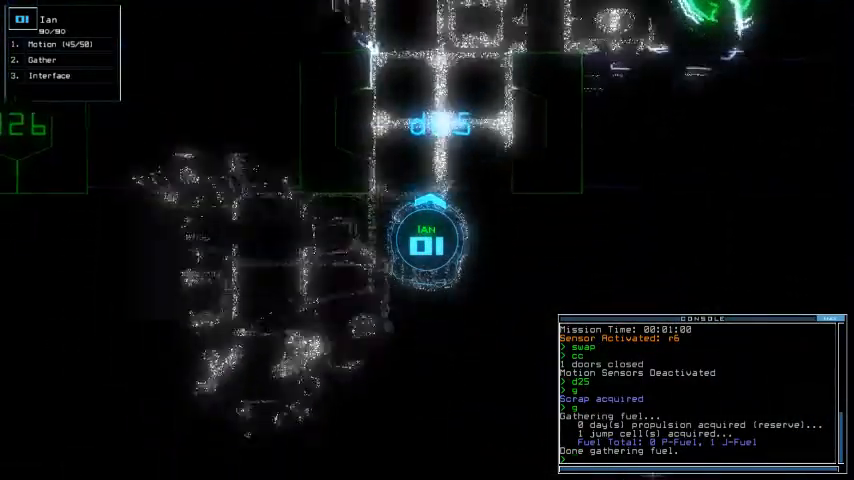
pyautogui.write('time')
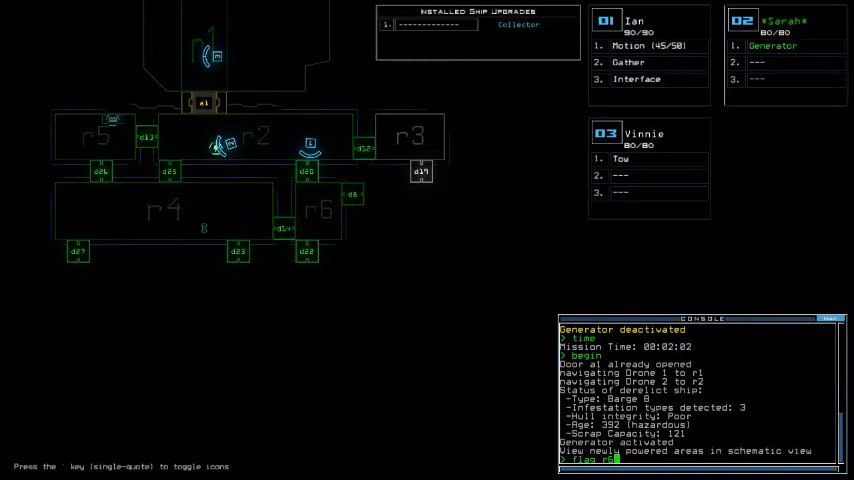
# Flag room r6, open doors d22 and d23, and route Vinnie toward r7.
pyautogui.write('flag r6')
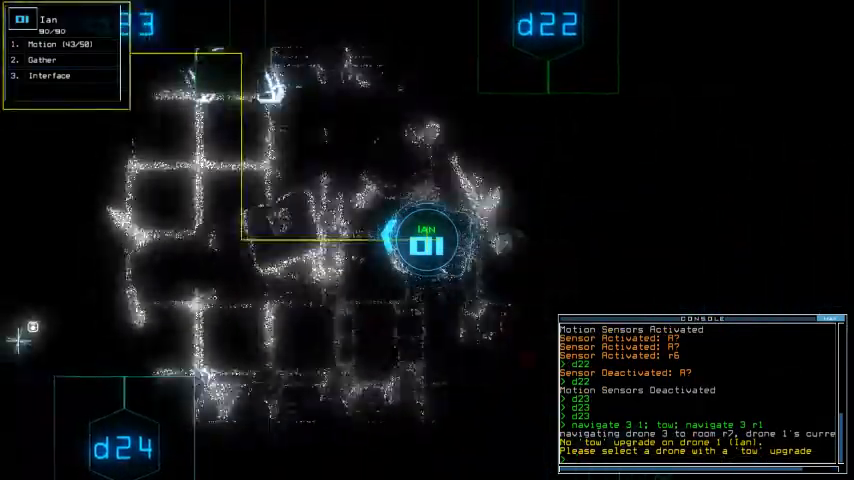
# Return to the schematic as Vinnie tows the Transporter to r1.
pyautogui.press("'")
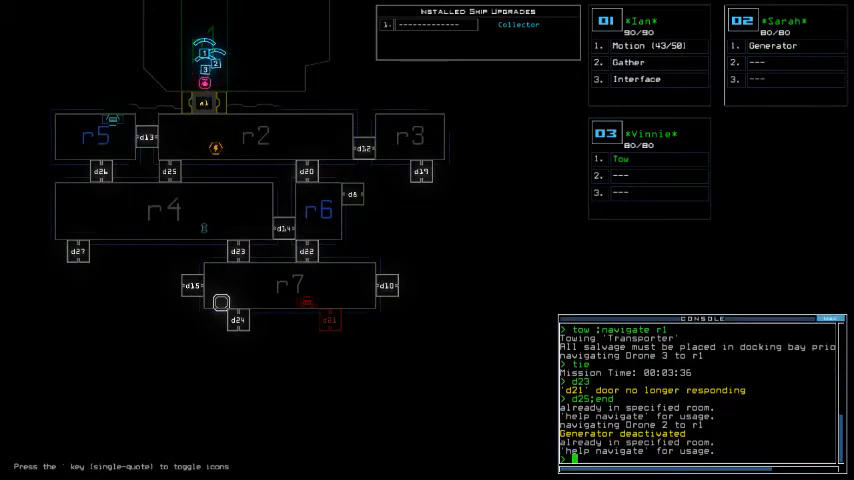
# Restart the generator, move Ian and Sarah into r2, open d25 and run a motion scan.
pyautogui.write('time')
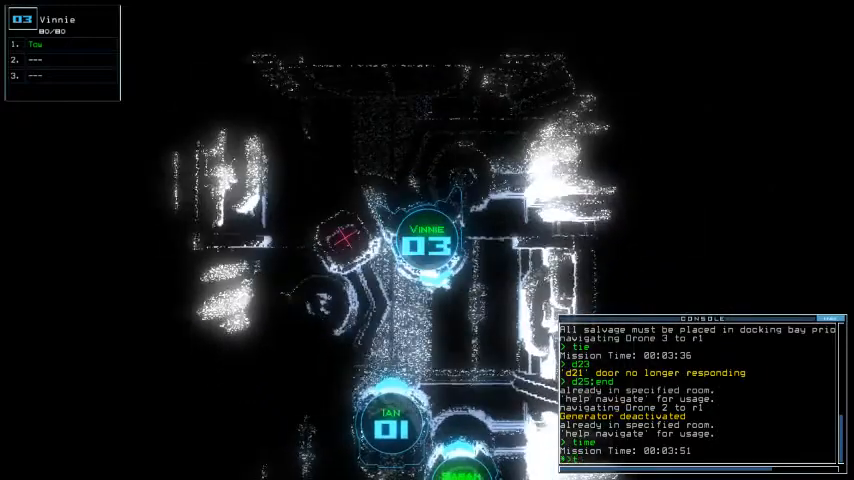
pyautogui.write('tow')
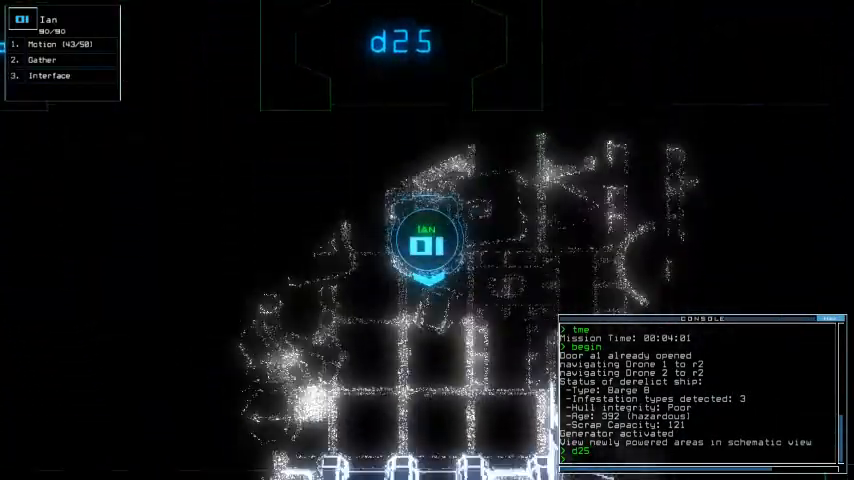
pyautogui.press("'")
pyautogui.write('mo')
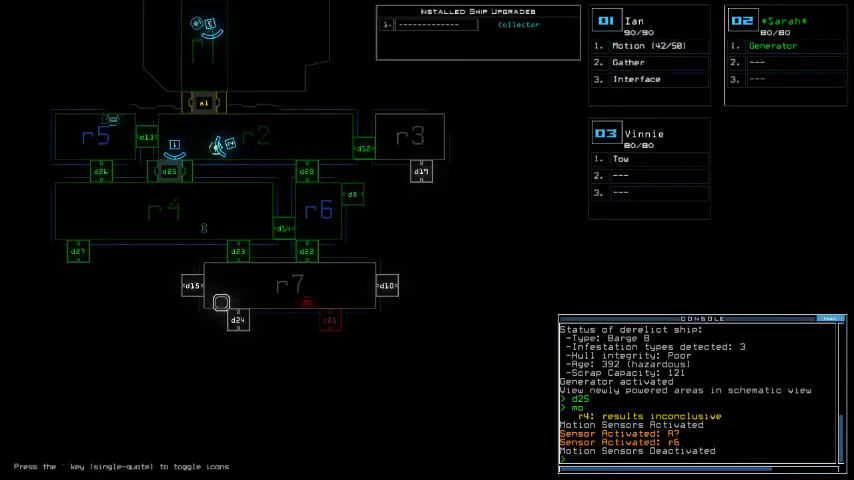
# Toggle door d25 and flag rooms r4, r7 and r6 while the drones return to r1.
pyautogui.write('d25')
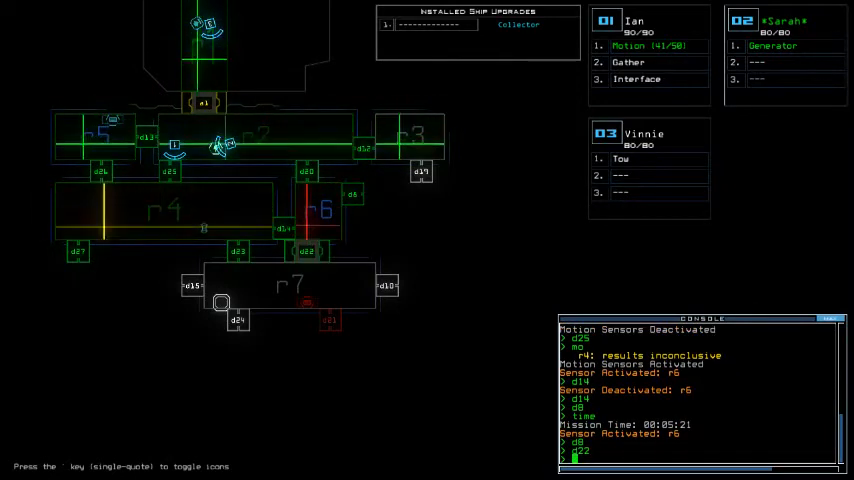
pyautogui.write('flag r4 r7')
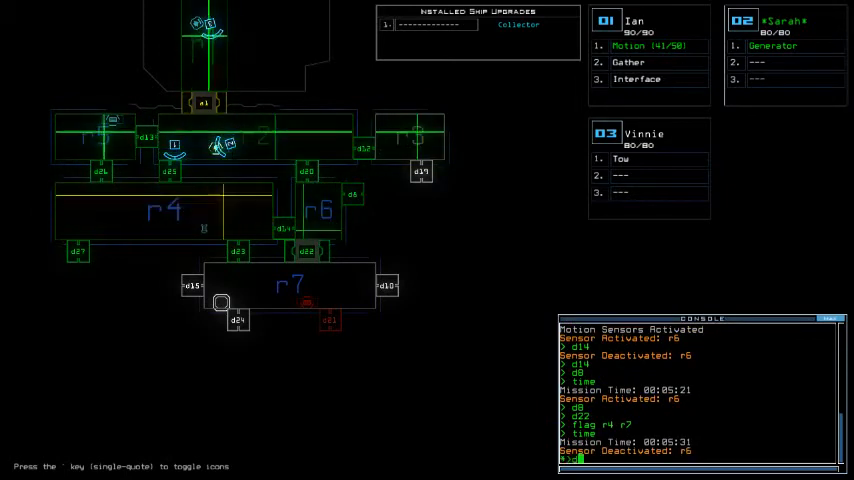
pyautogui.write('flag r')
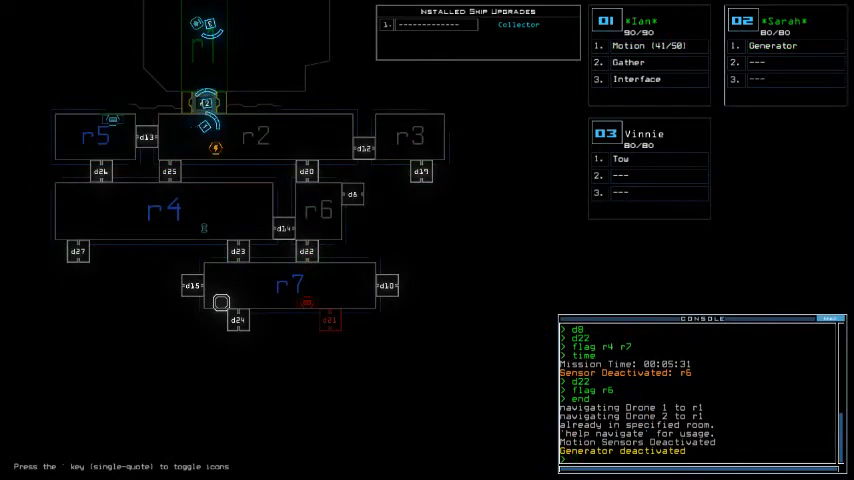
# Restart the generator, scan r4, and toggle doors d8 and d20 from Ian's camera.
pyautogui.write('a1')
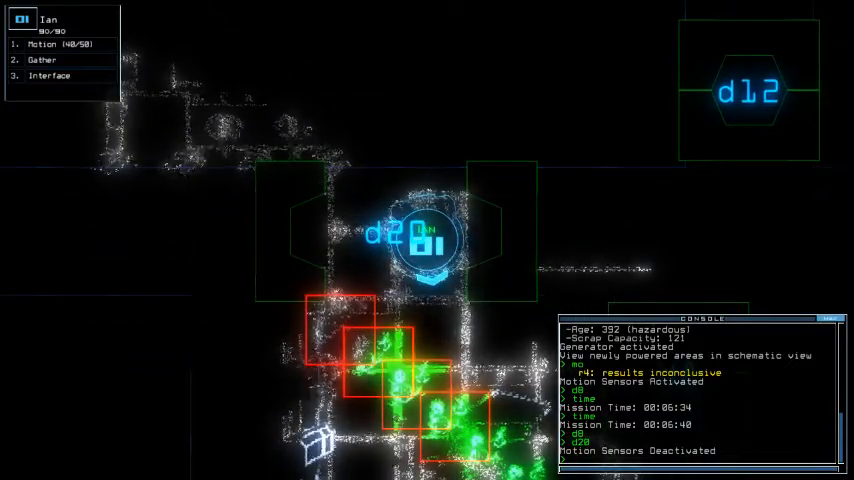
# Return to the schematic, flag r6 again and enter a door d12 command.
pyautogui.press("'")
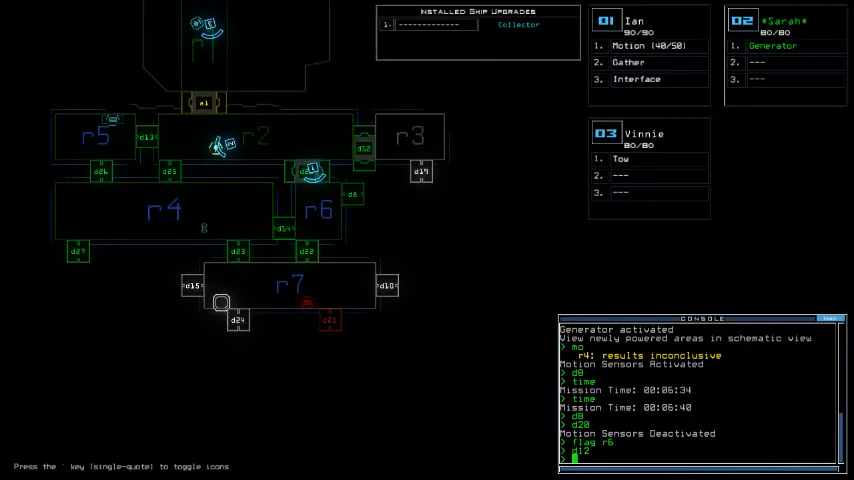
# Close two doors, gather all drones in r1, shut off the generator and operate airlock a1.
pyautogui.write('d1')
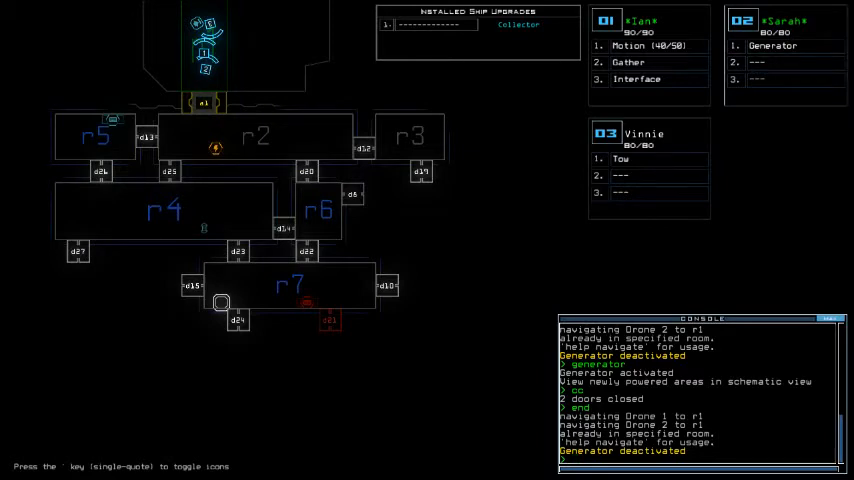
pyautogui.write('a1')
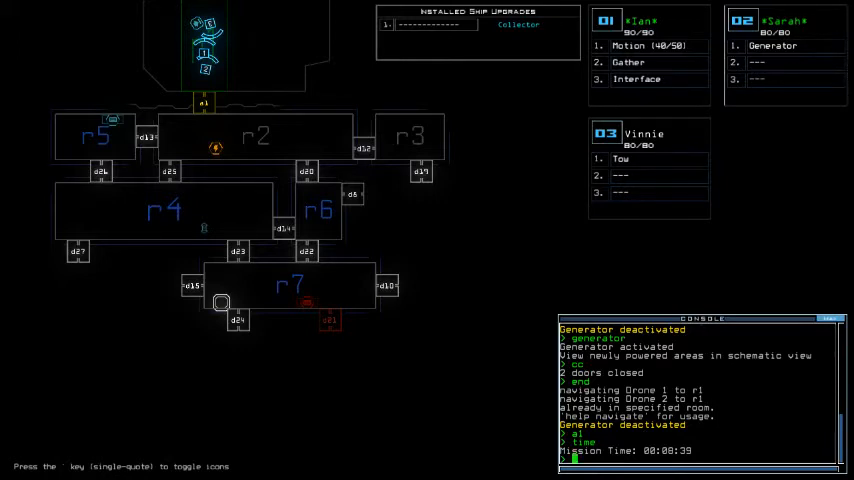
# Run 'gather list' and 'exit', then accept the 610-point Daily Challenge score.
pyautogui.write('gather')
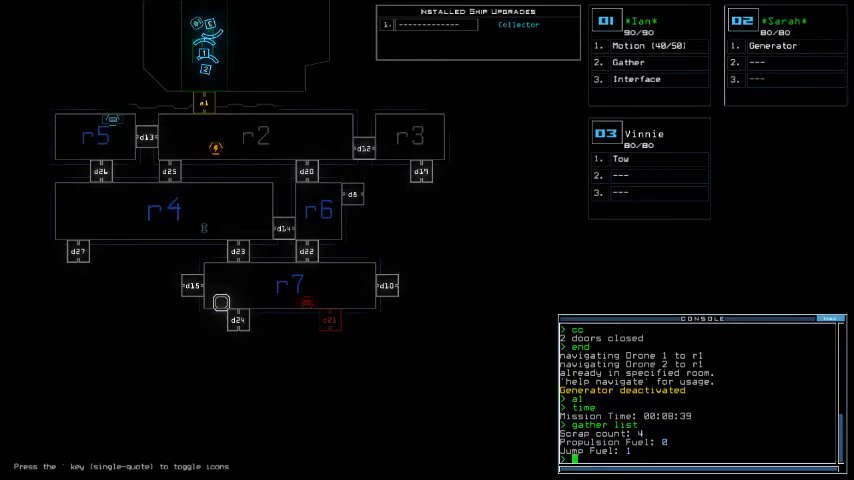
pyautogui.write('exit')
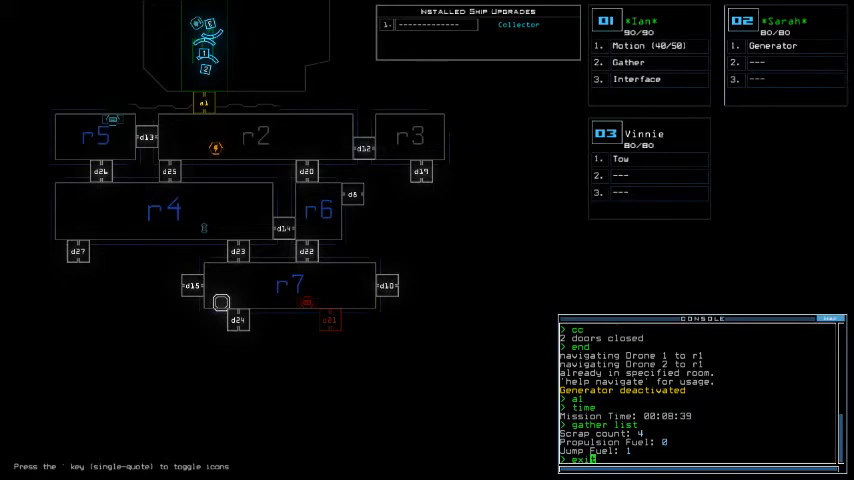
pyautogui.write('exit')
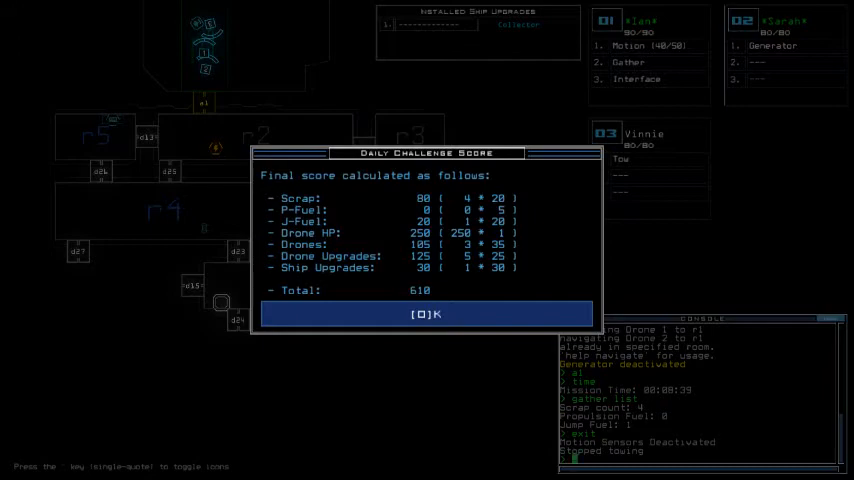
pyautogui.click(425, 314)
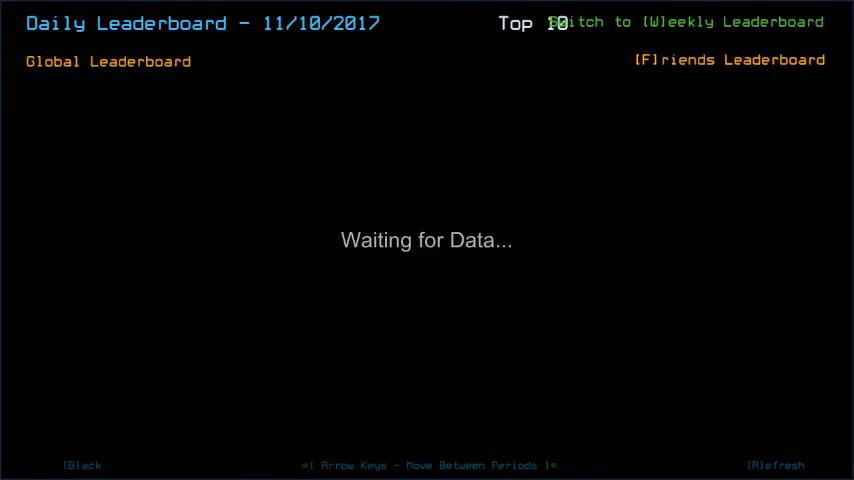